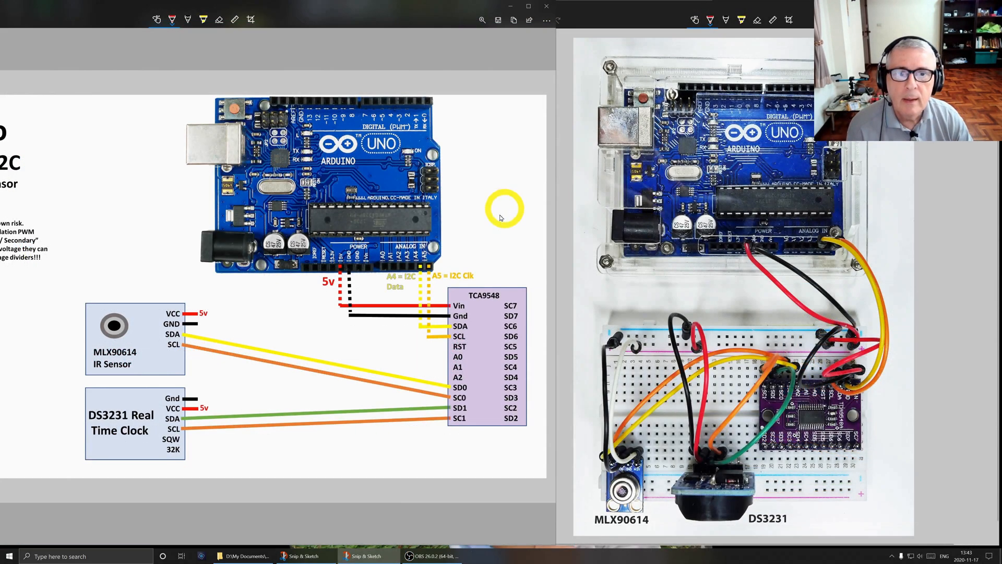
mouse_move(396, 222)
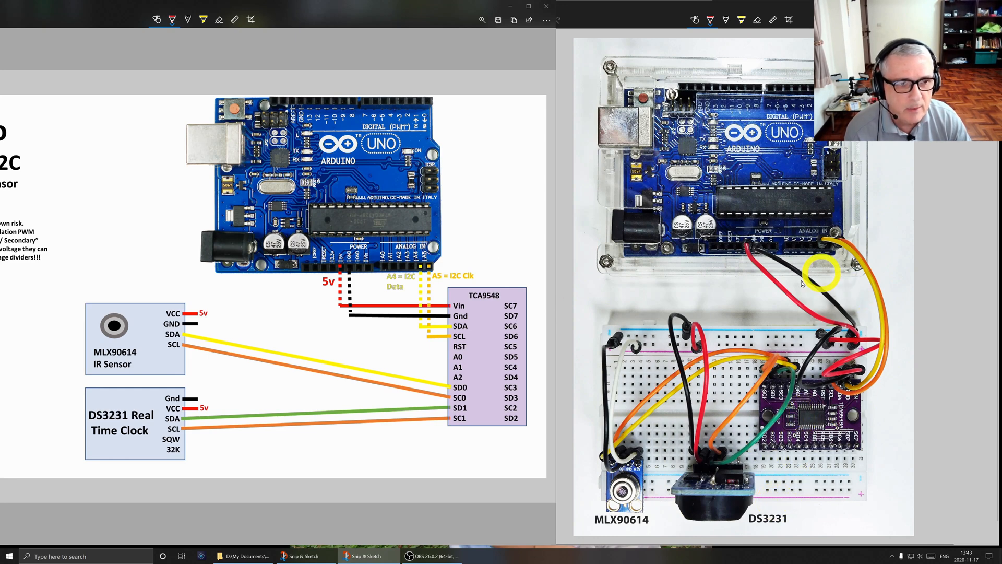
mouse_move(361, 276)
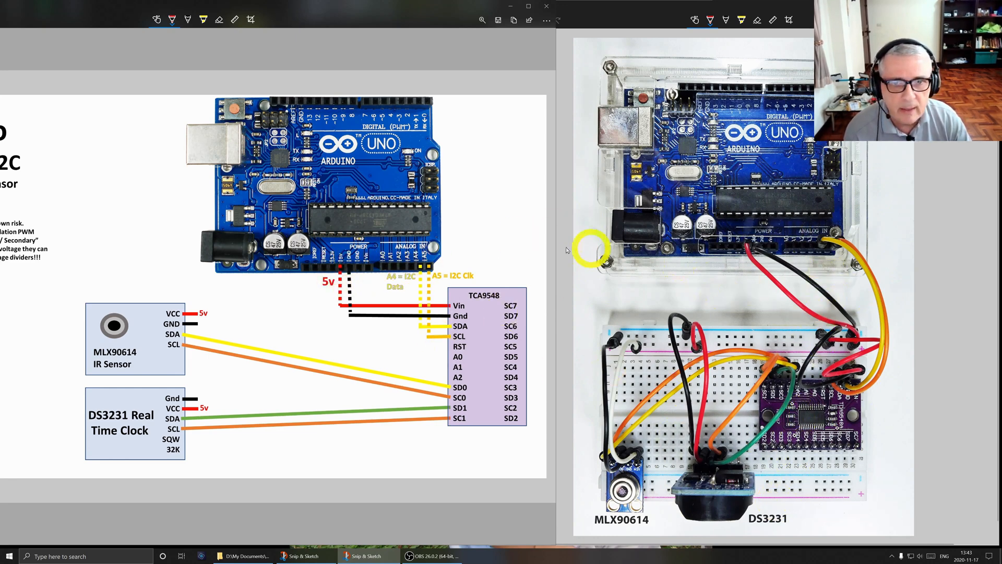
mouse_move(415, 271)
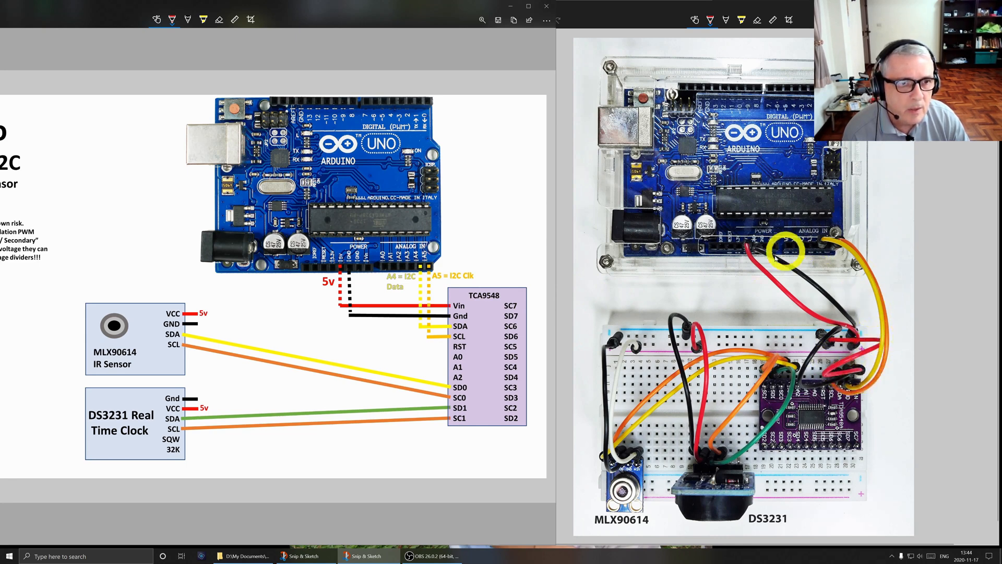
Scroll down through the sketch to GetRTCTime, printTime and the loop with its one-second delay.
drag(780, 255, 818, 208)
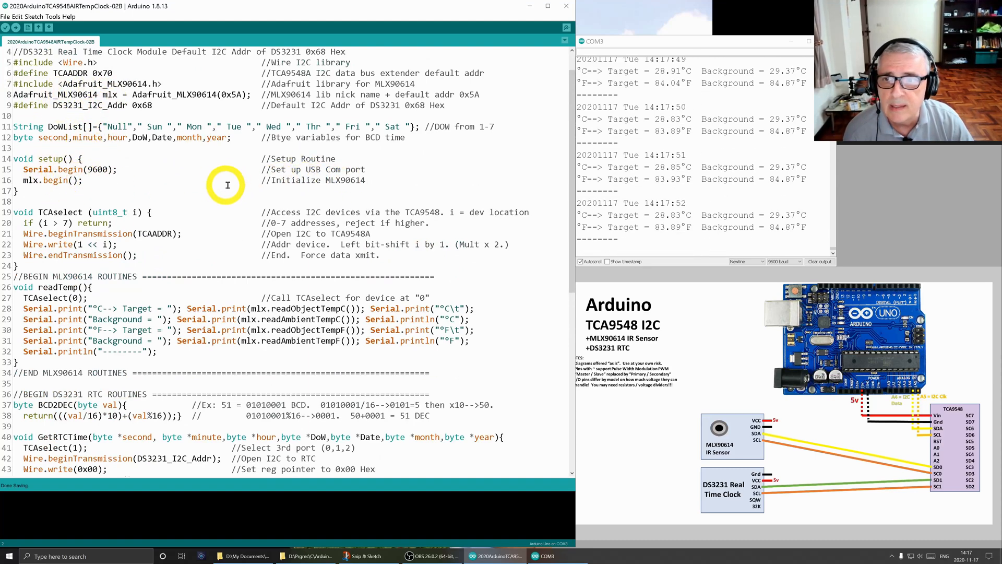
scroll(down, 3)
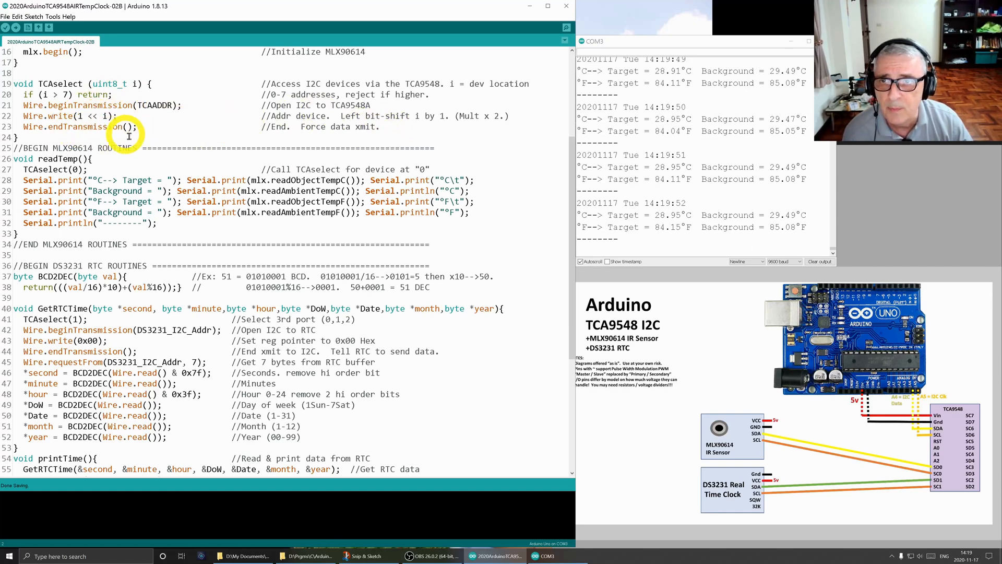
scroll(down, 3)
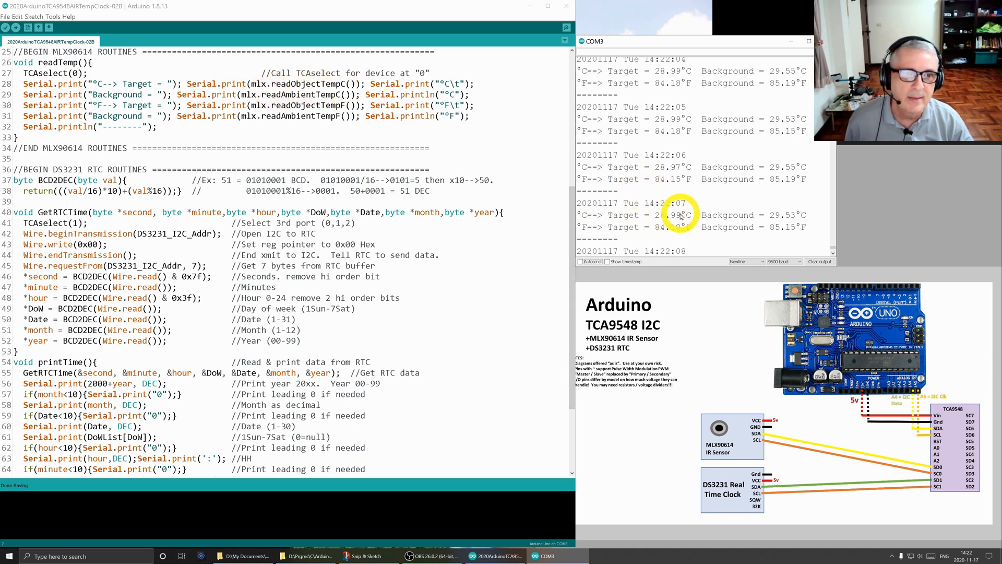
mouse_move(774, 217)
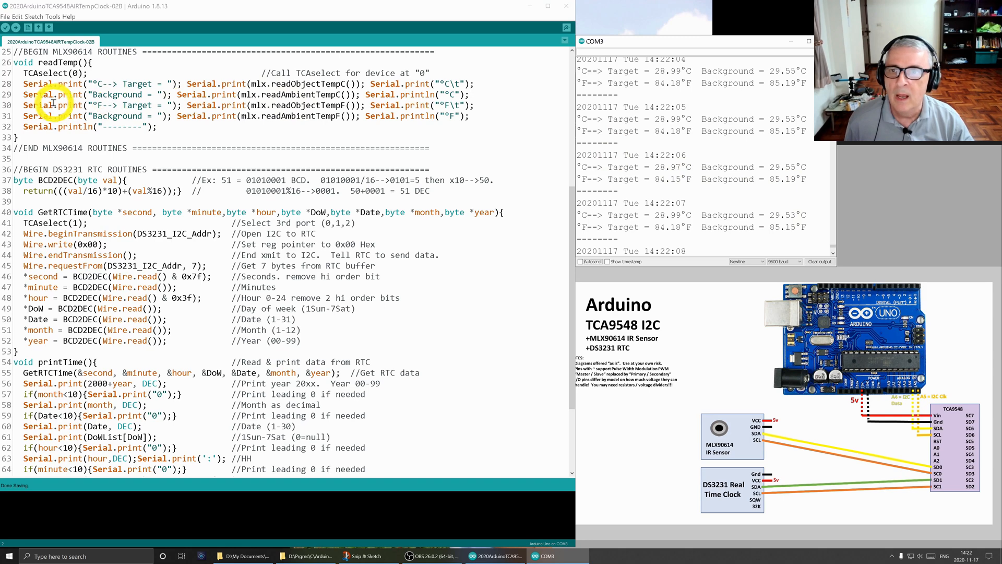
mouse_move(592, 175)
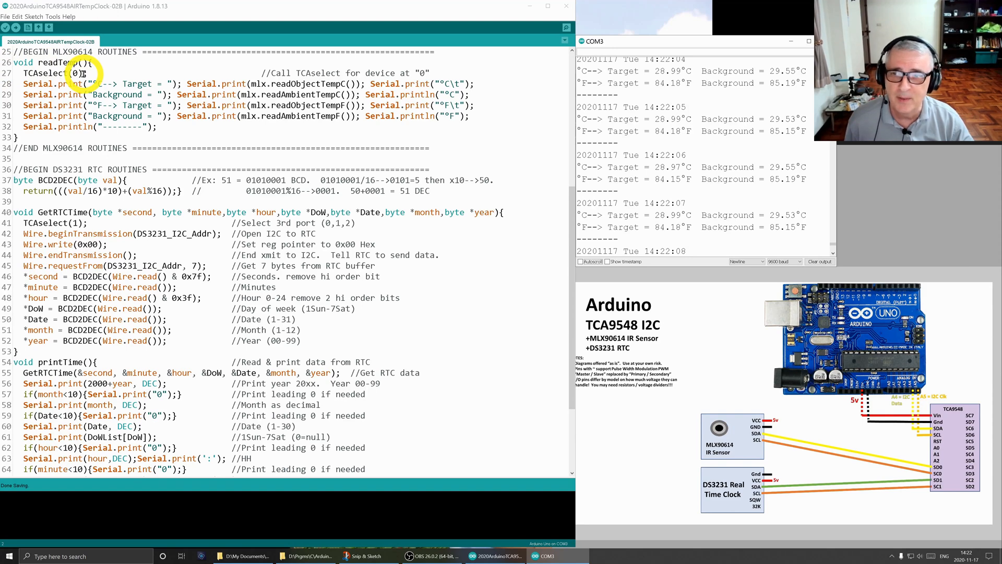
scroll(down, 3)
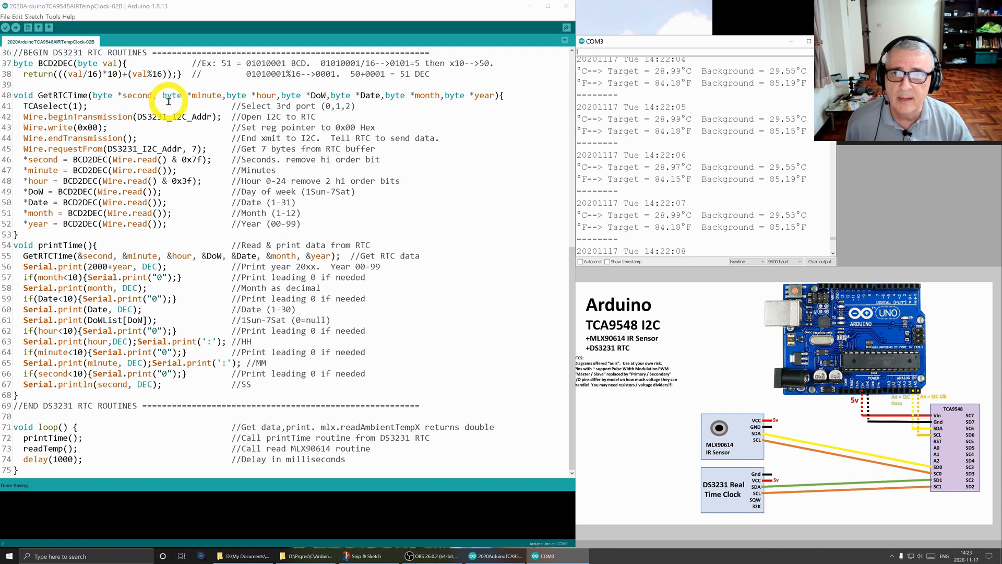
mouse_move(262, 95)
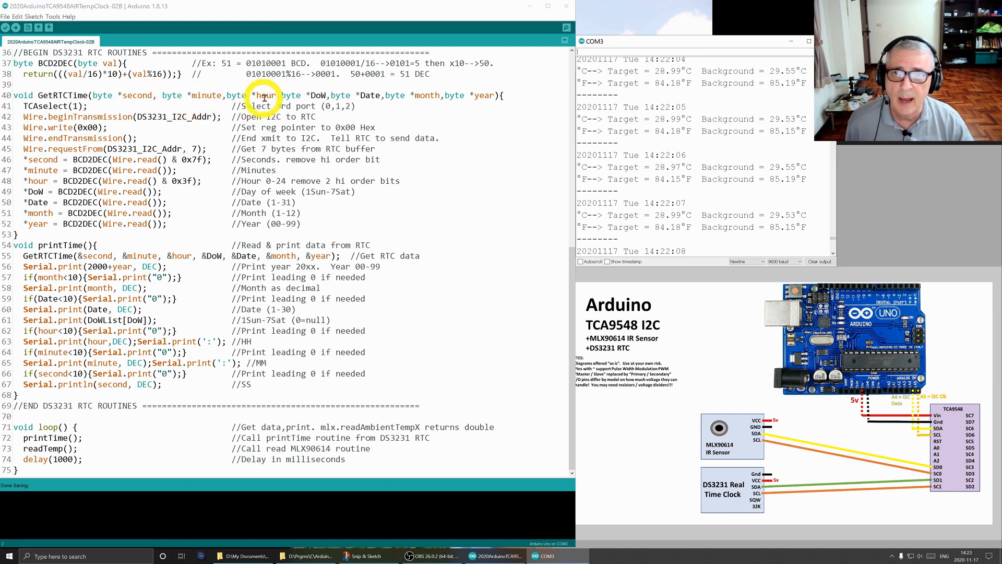
mouse_move(426, 96)
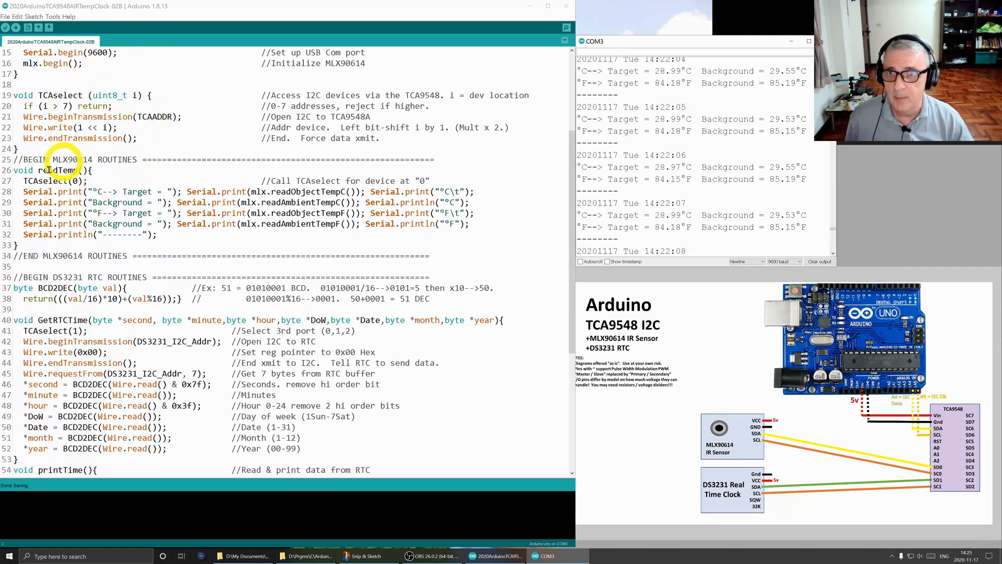
Scroll the sketch to show the TCAselect function and readTemp routine.
scroll(down, 3)
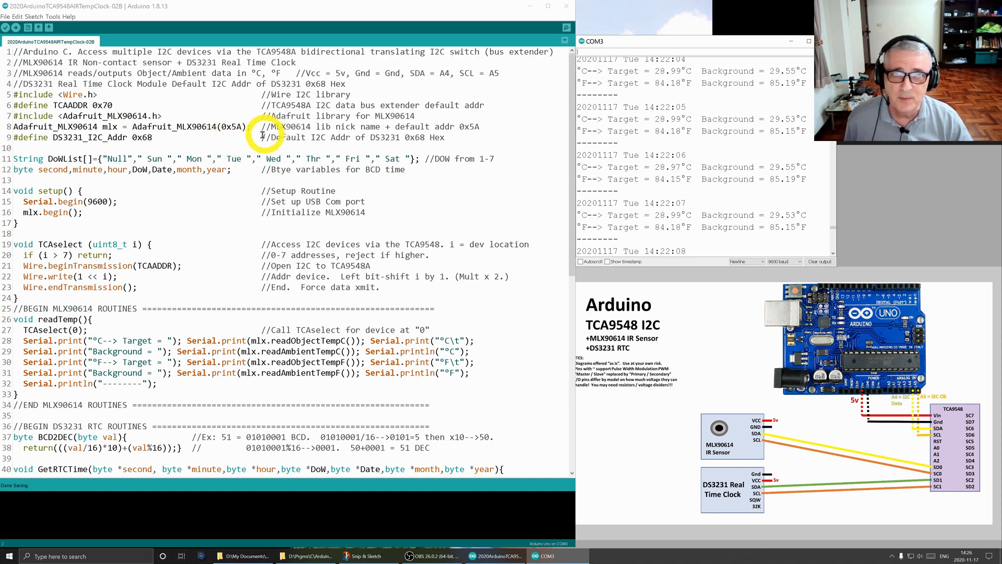
mouse_move(96, 254)
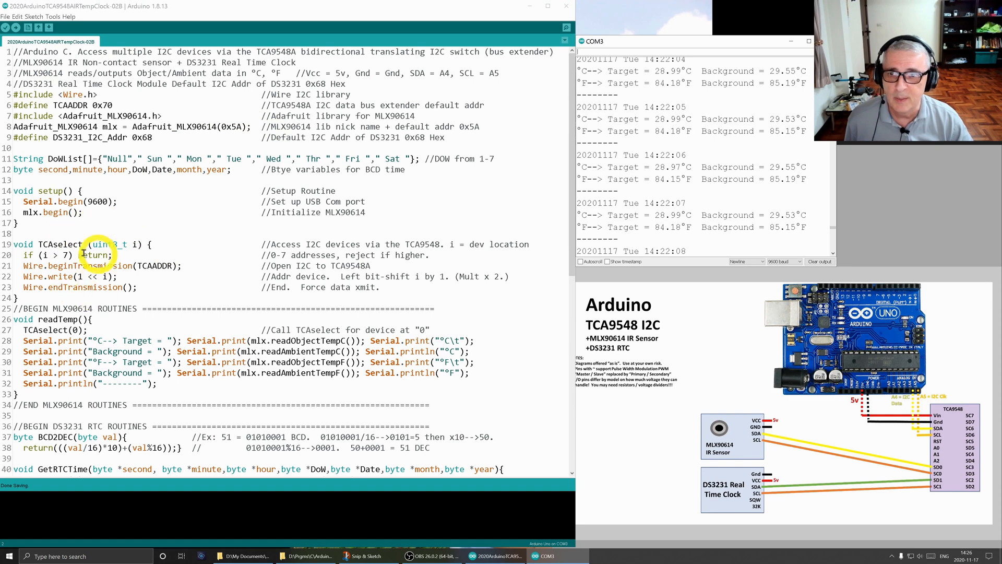
scroll(down, 3)
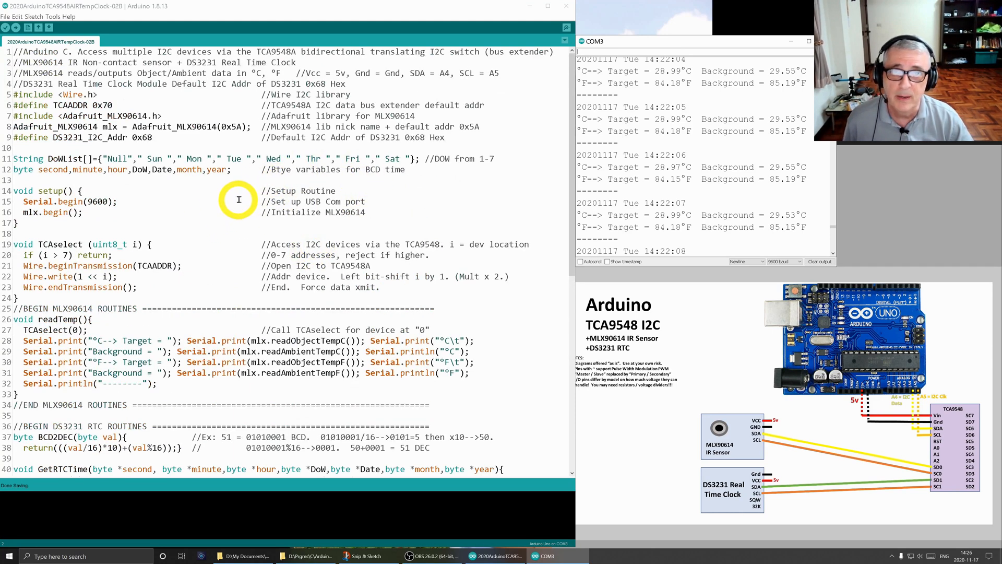
Scroll to the end of the sketch showing GetRTCTime(), printTime() and loop().
scroll(down, 3)
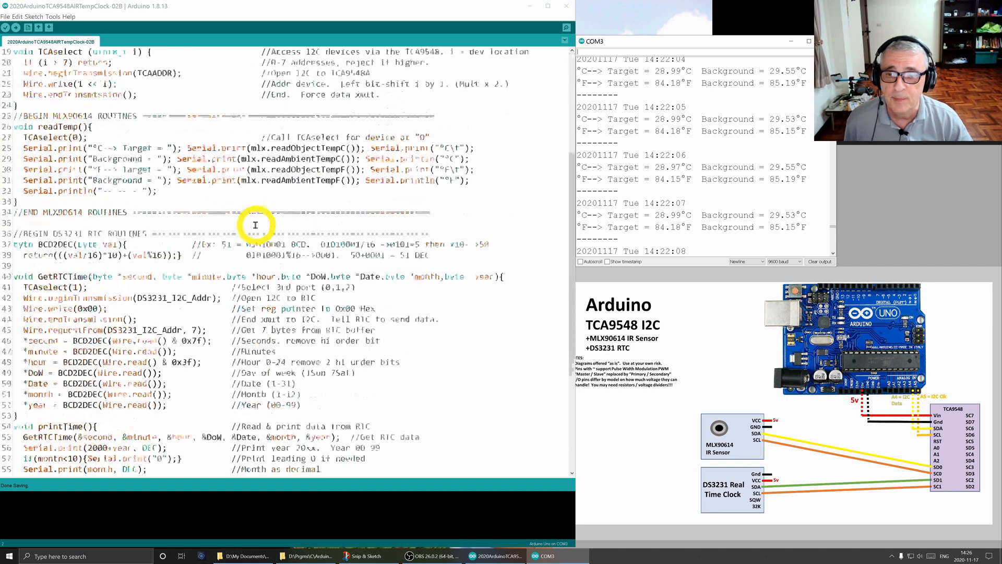
scroll(down, 3)
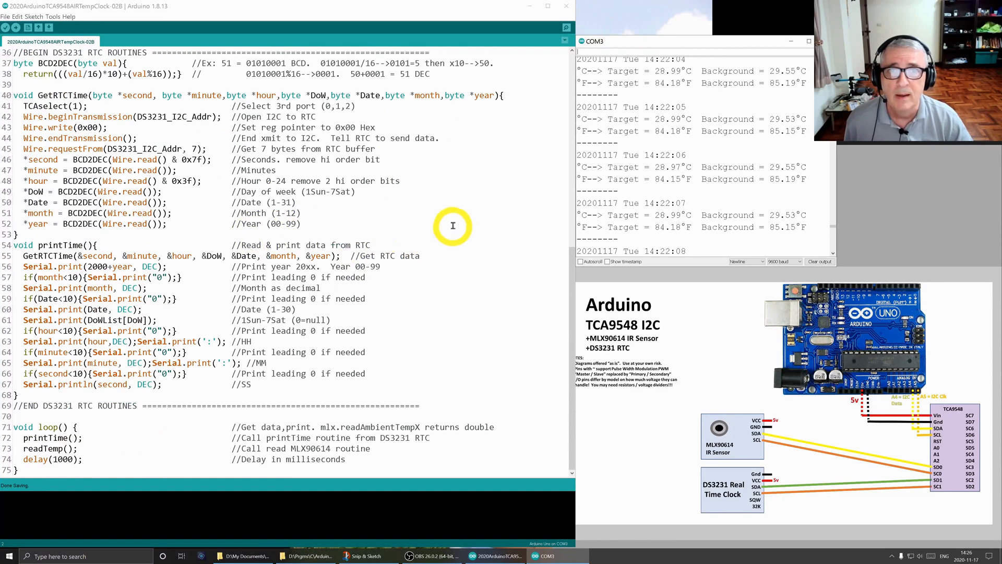
mouse_move(435, 198)
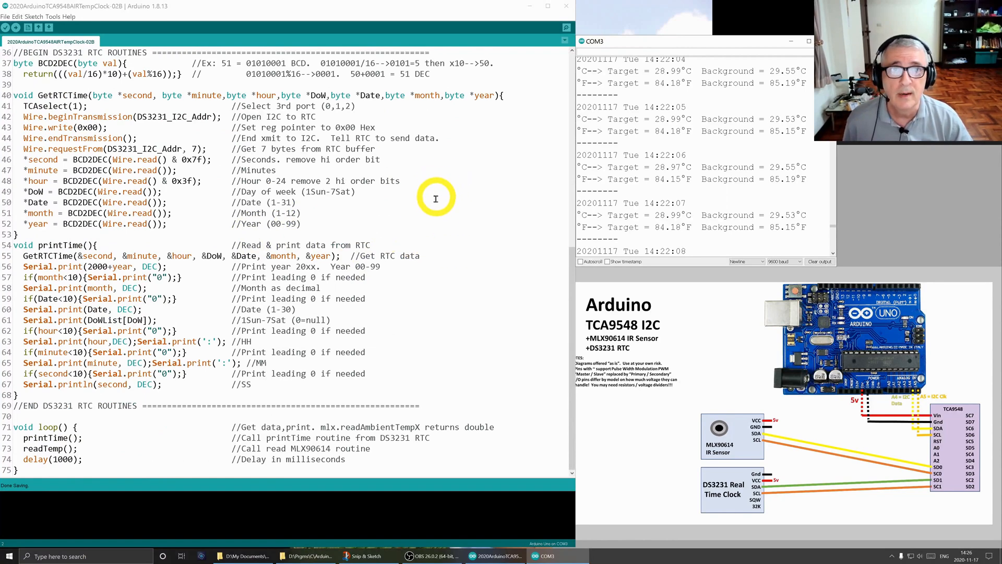